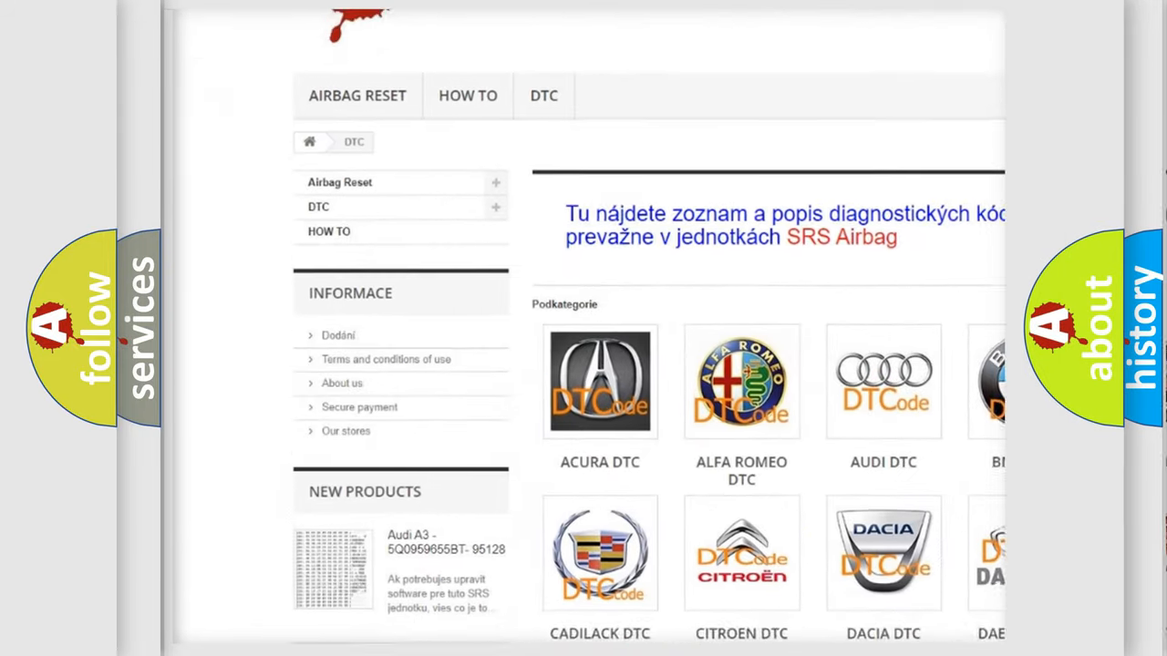
scroll(down, 3)
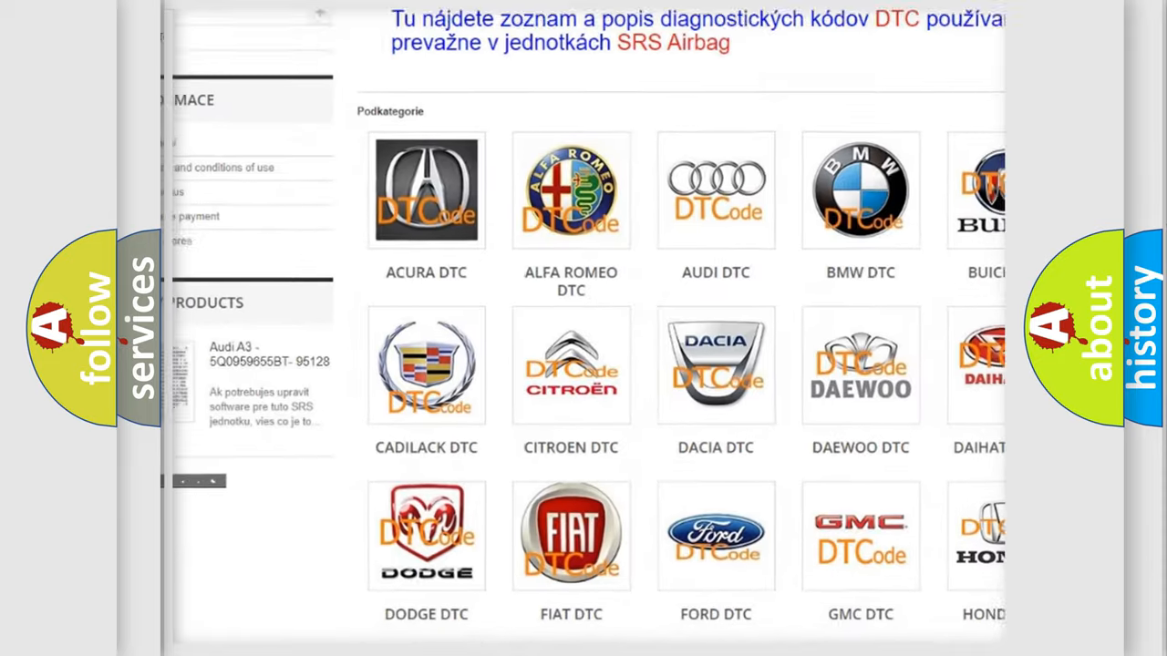
scroll(down, 3)
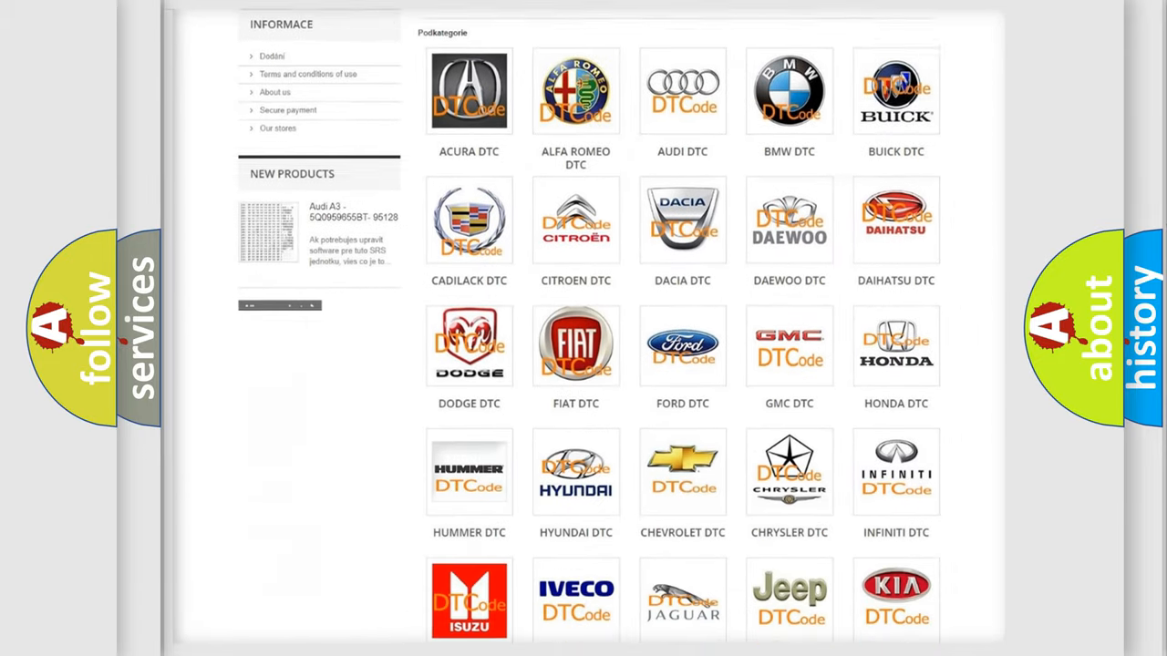
scroll(down, 3)
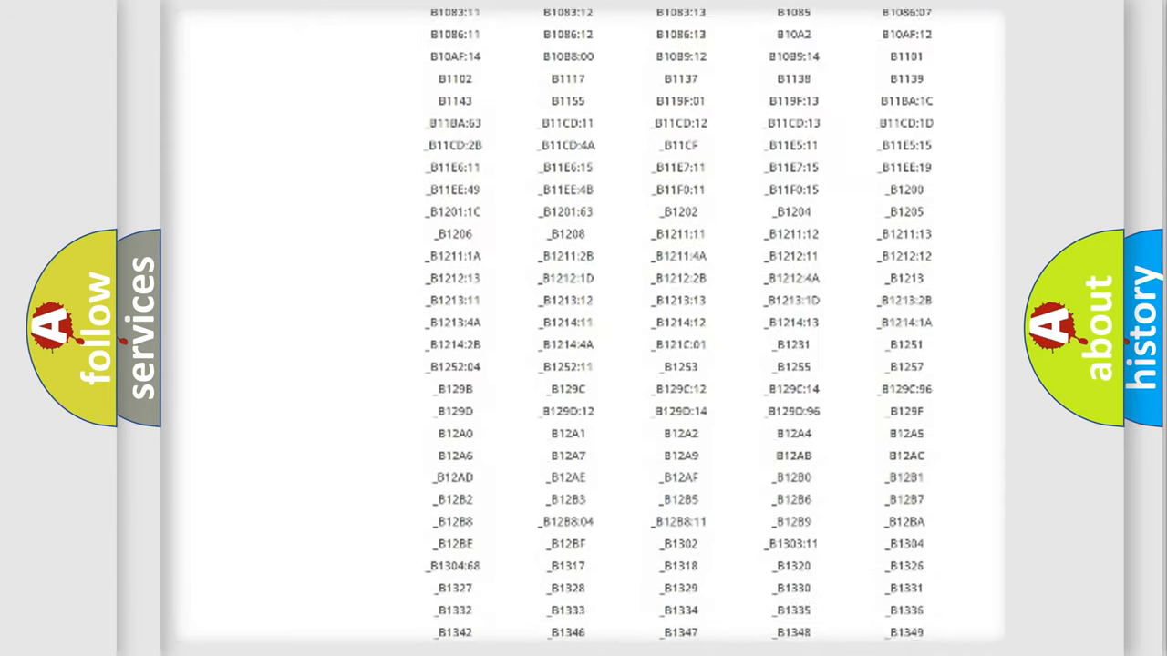
scroll(down, 3)
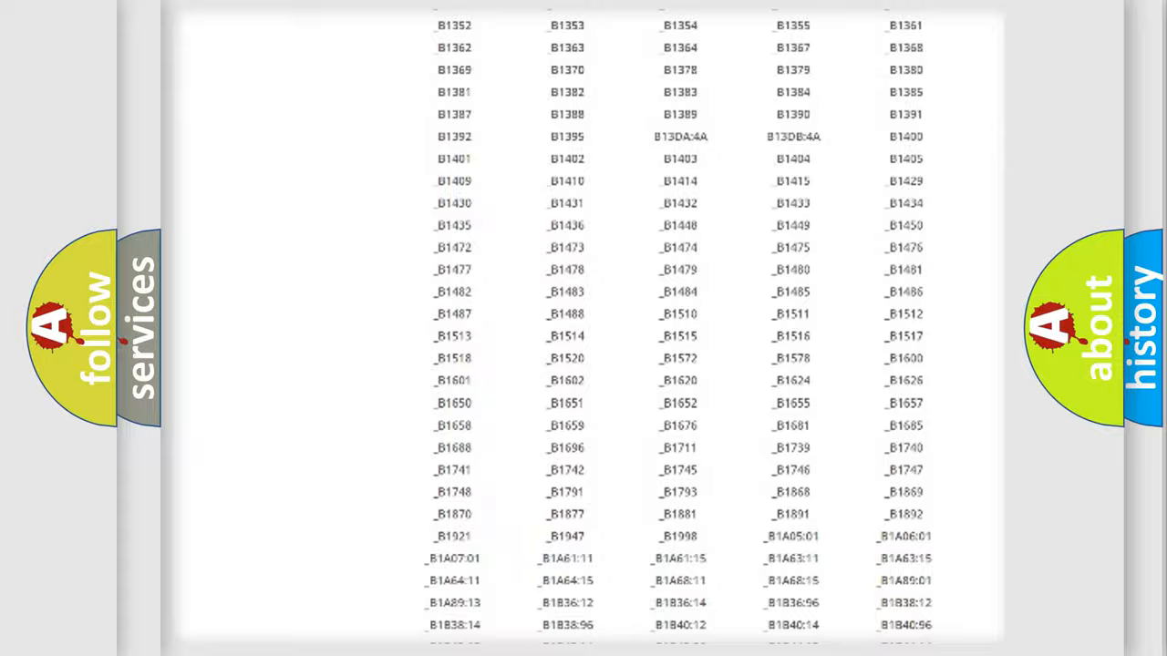